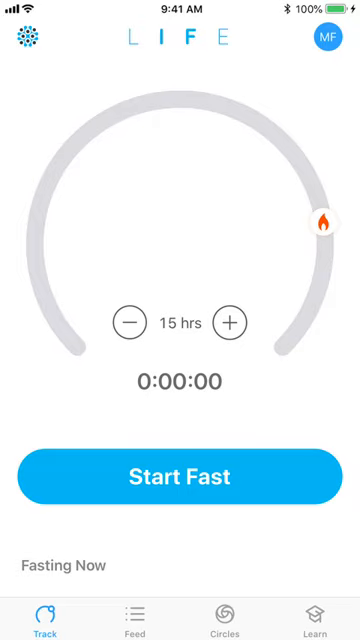
Step: Show the Circles list containing the existing three-member circle
left_click(228, 608)
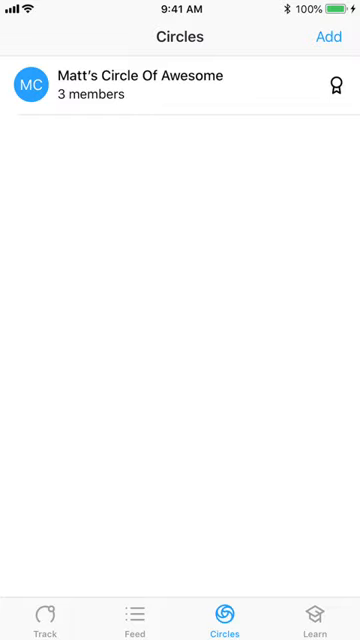
Step: Start a new circle and enter Test 1 as its Circle Name
left_click(328, 36)
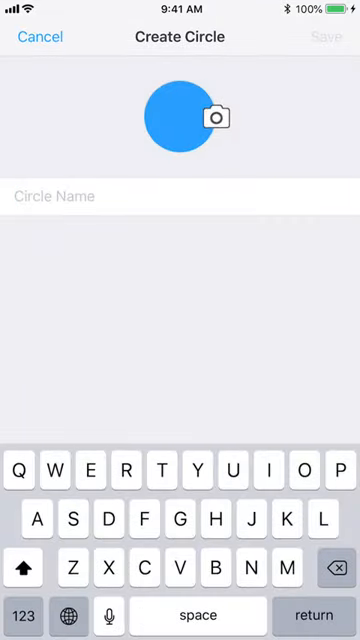
type("Test 1")
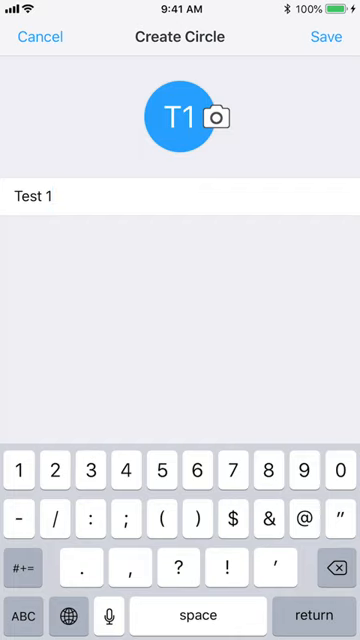
Step: Save Test 1, draft an email invite with its join link, then discard the draft
left_click(320, 36)
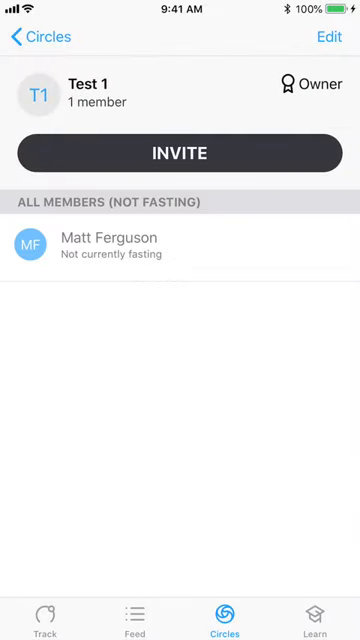
left_click(180, 152)
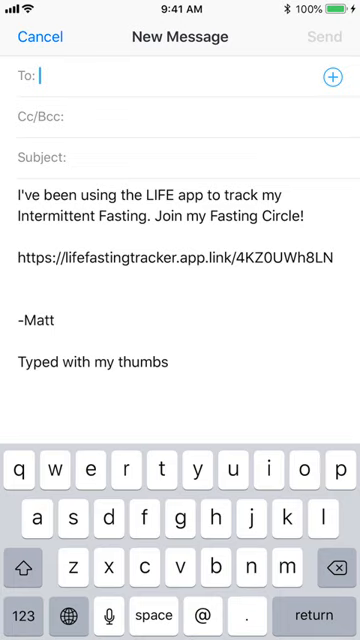
left_click(38, 36)
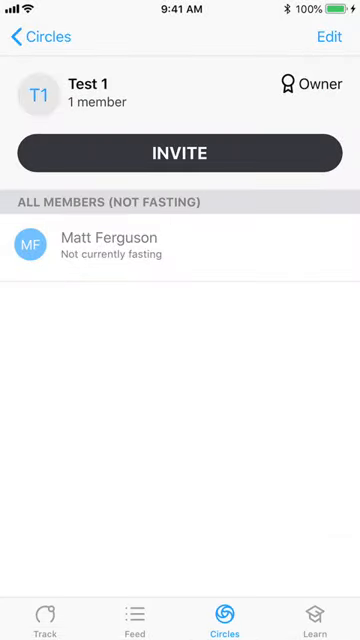
Step: Remove the Test 1 circle from its settings, returning to the 15-hour fasting timer
left_click(328, 36)
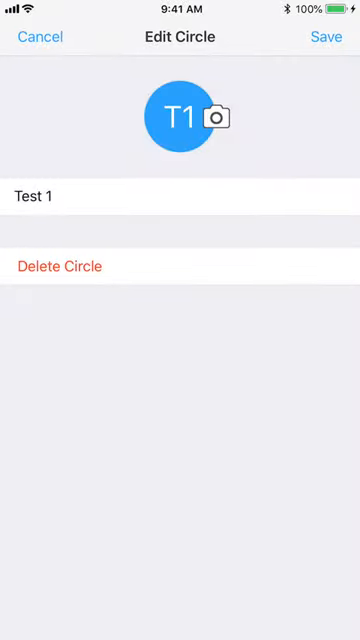
left_click(40, 36)
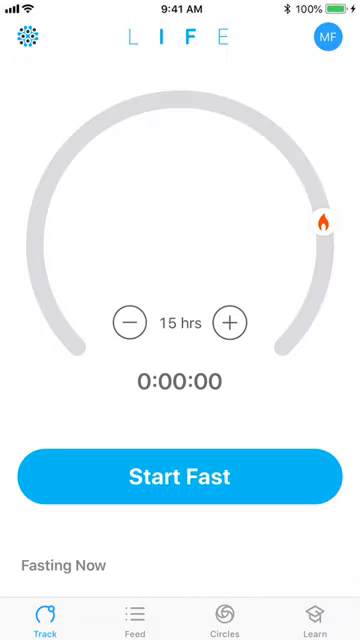